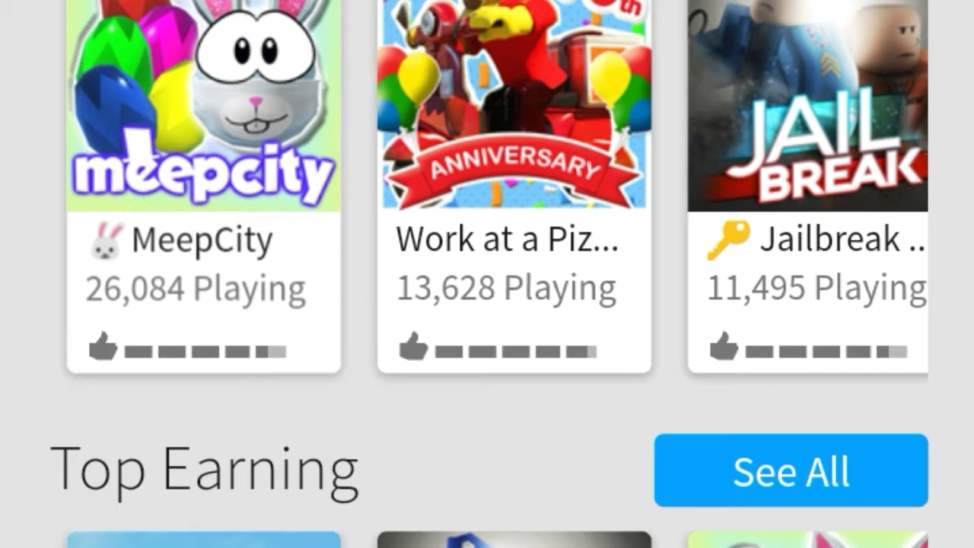
# - Exit the Roblox game list to the Android home screen via the Home key
pyautogui.press('Home')
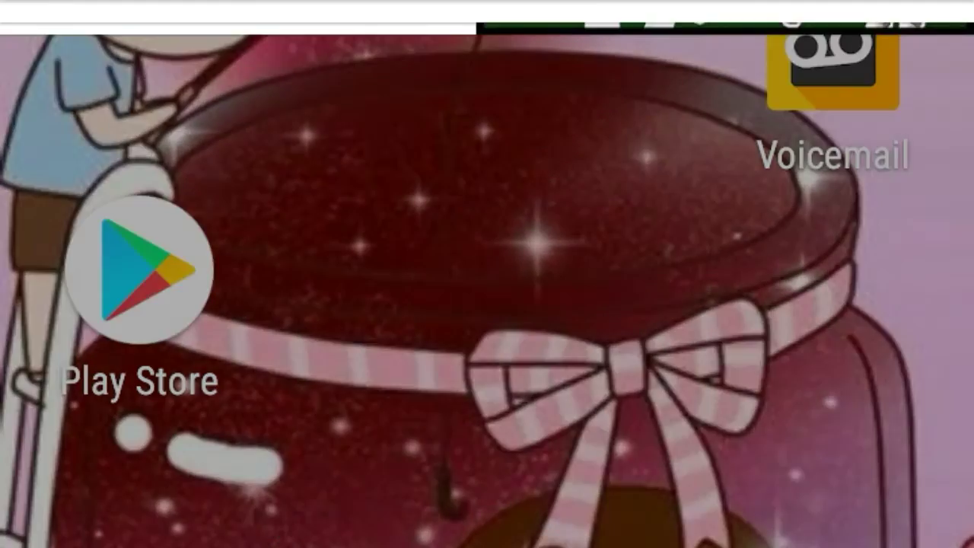